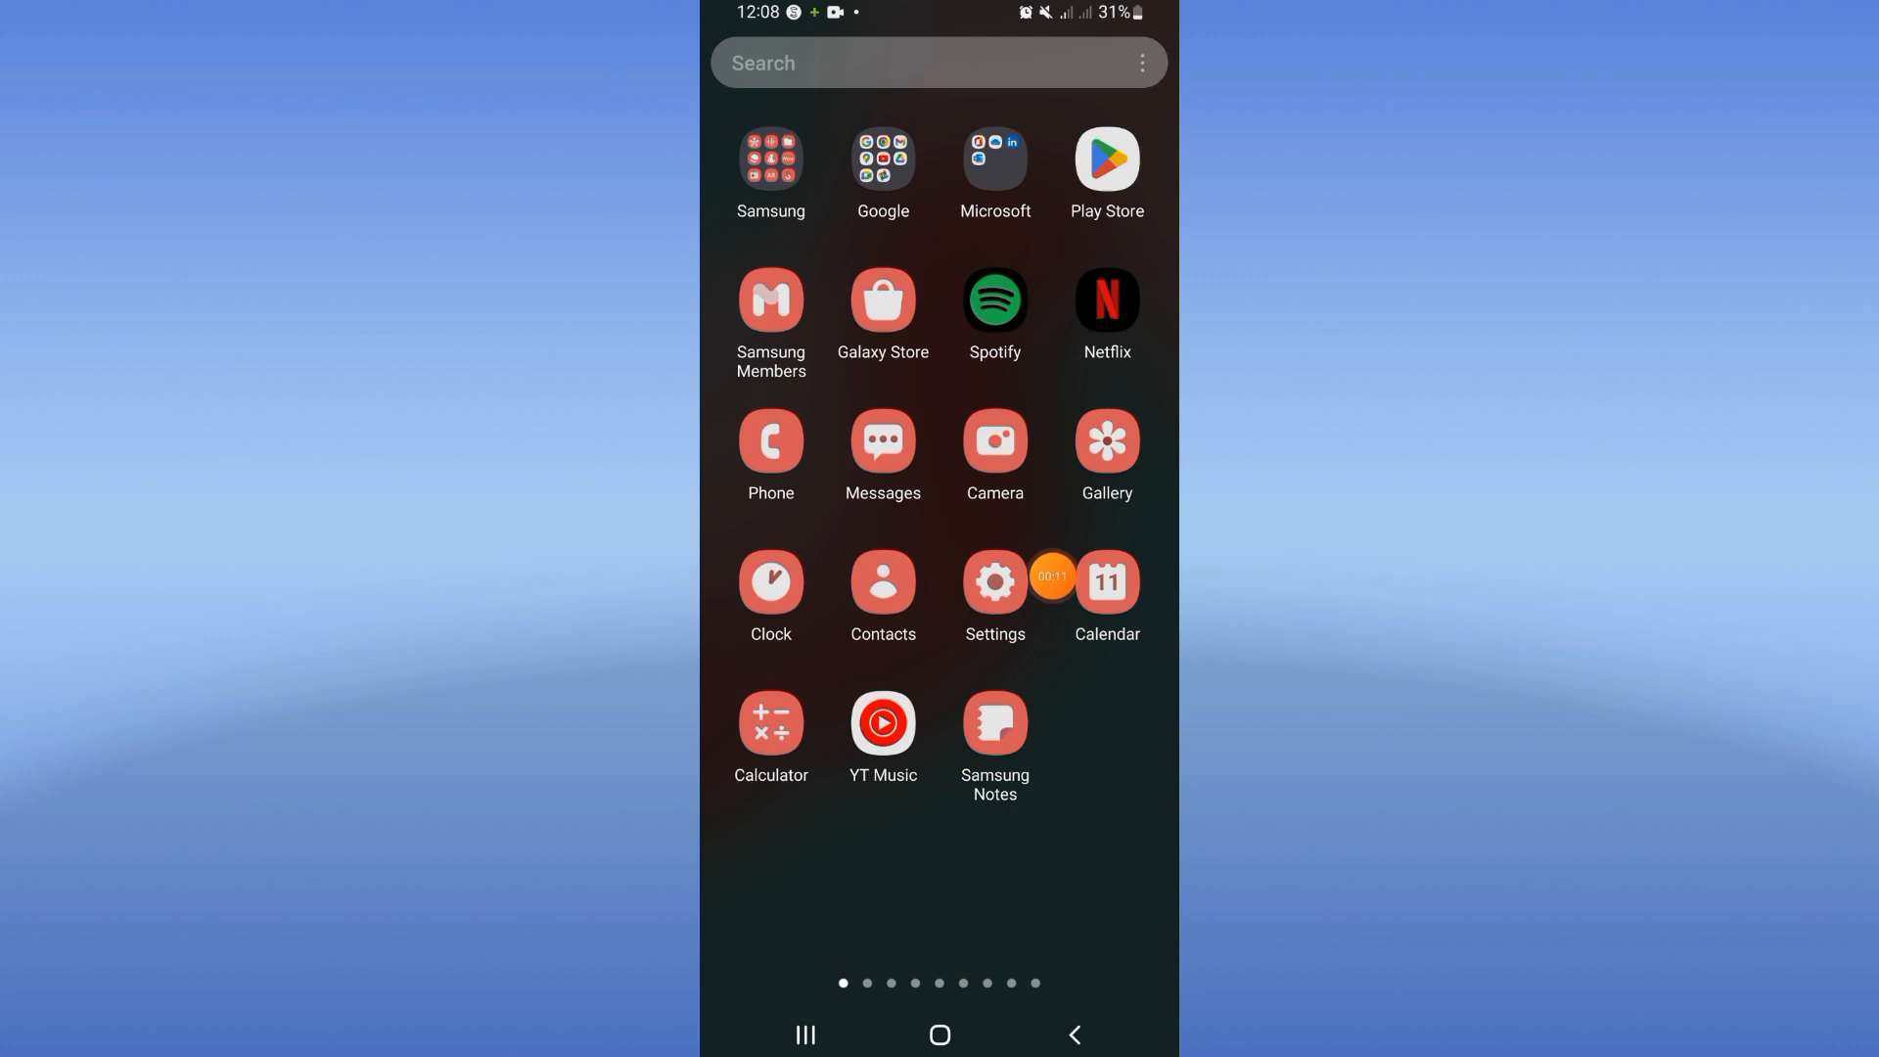
- Launch the Settings app from the home screen
{"action": "left_click", "coordinate": [994, 581]}
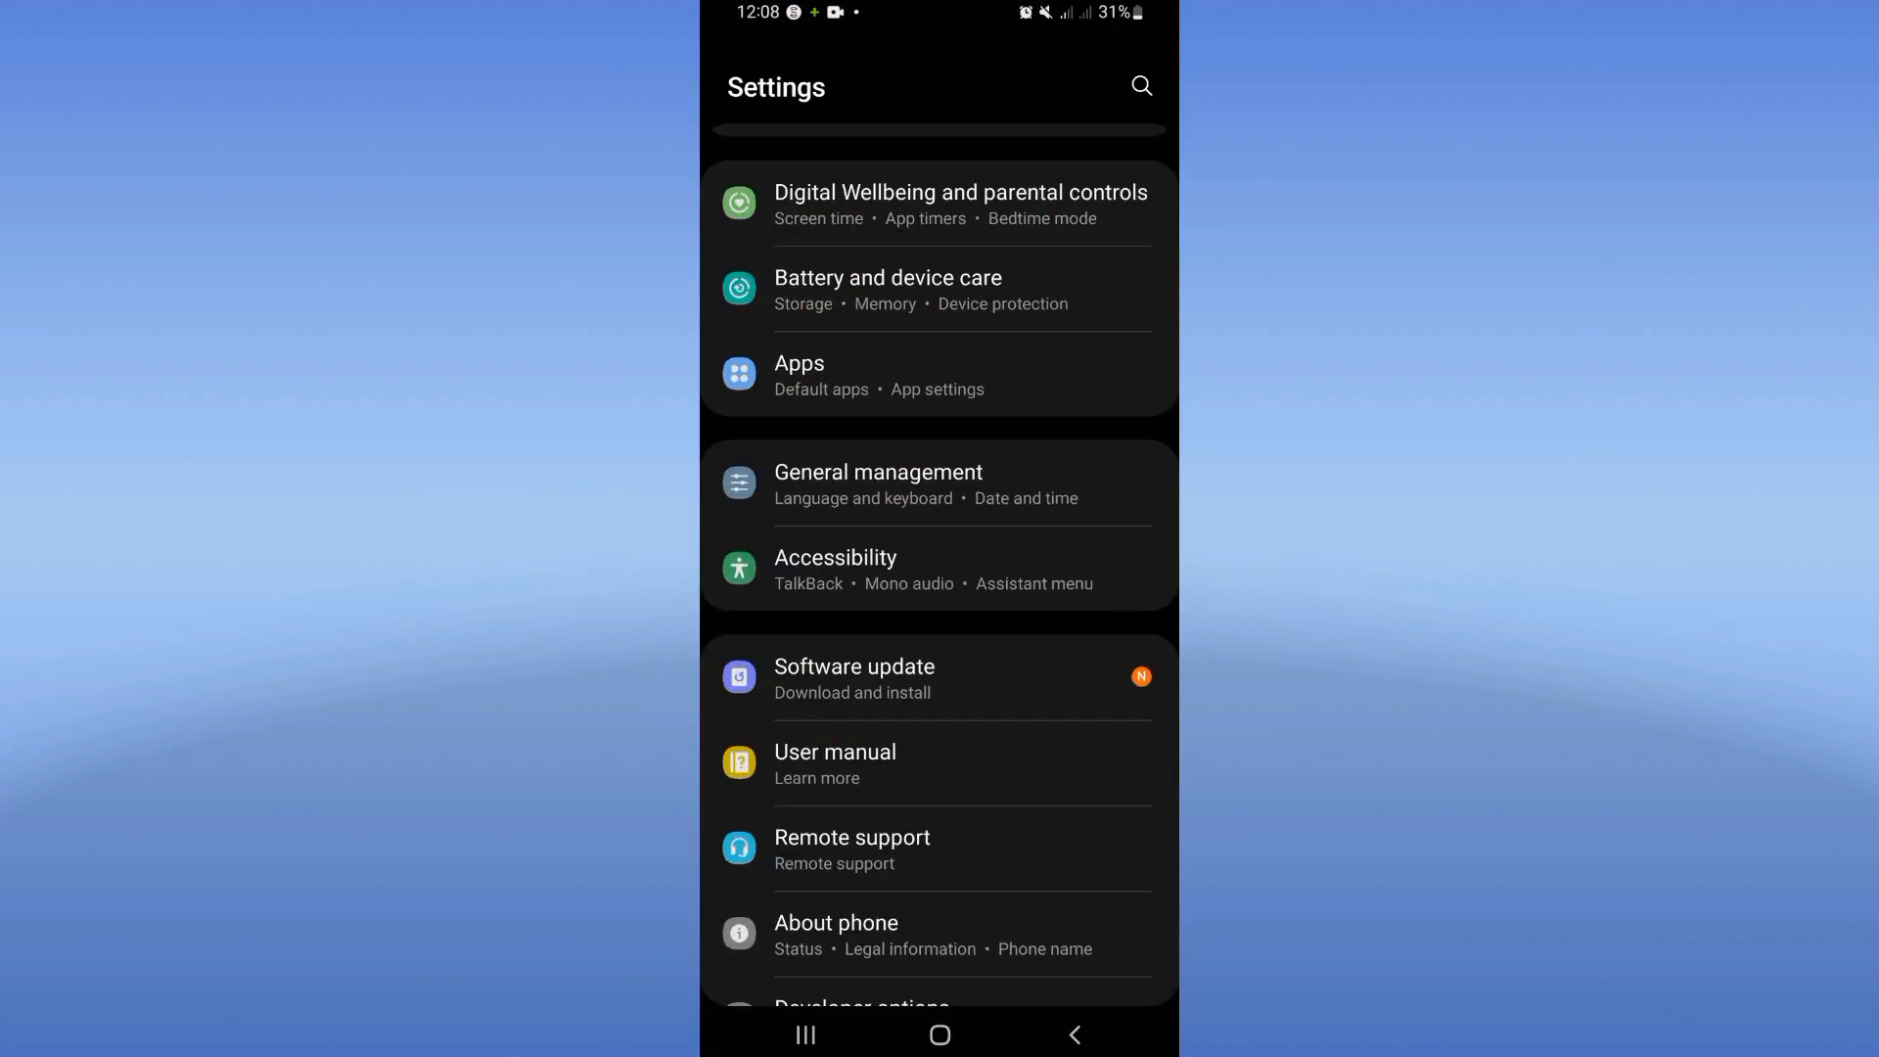
- Search settings for 'zoom', view Zoom's storage details, and return to its App info
{"action": "left_click", "coordinate": [798, 374]}
{"action": "type", "text": "z"}
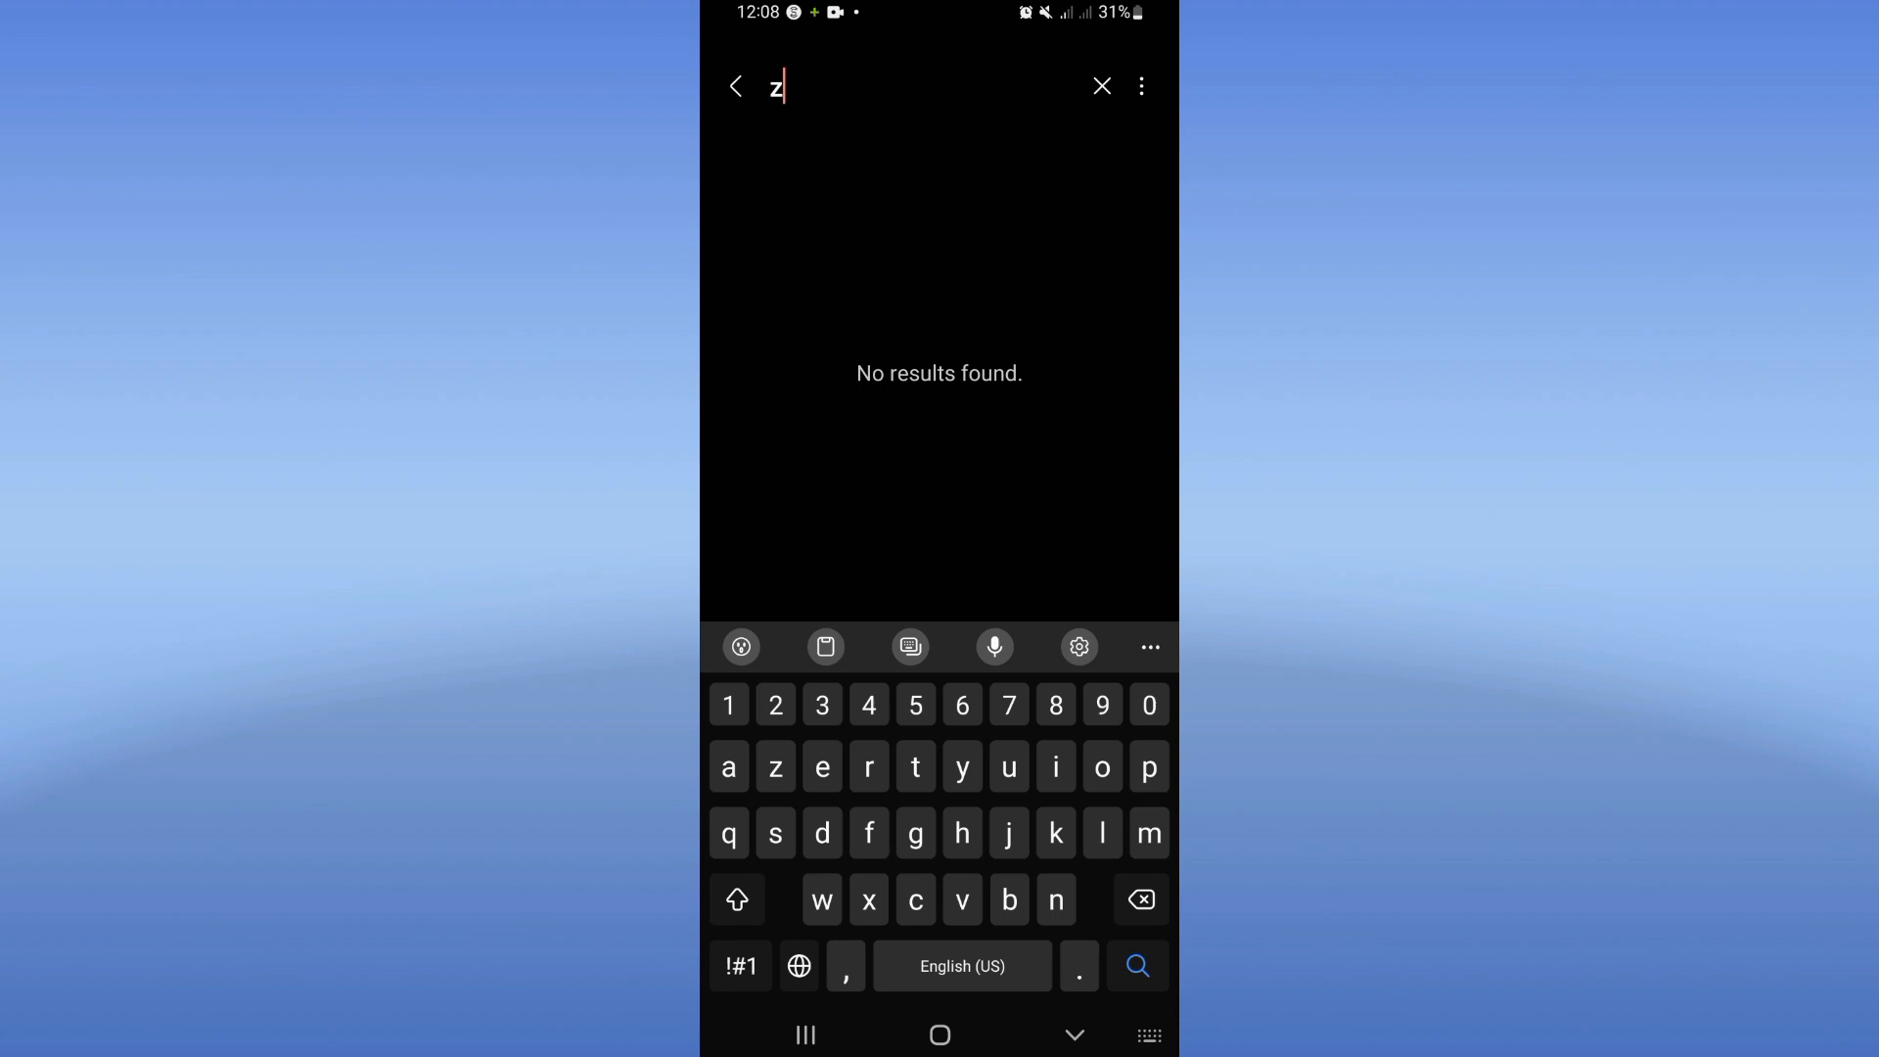
{"action": "type", "text": "oom"}
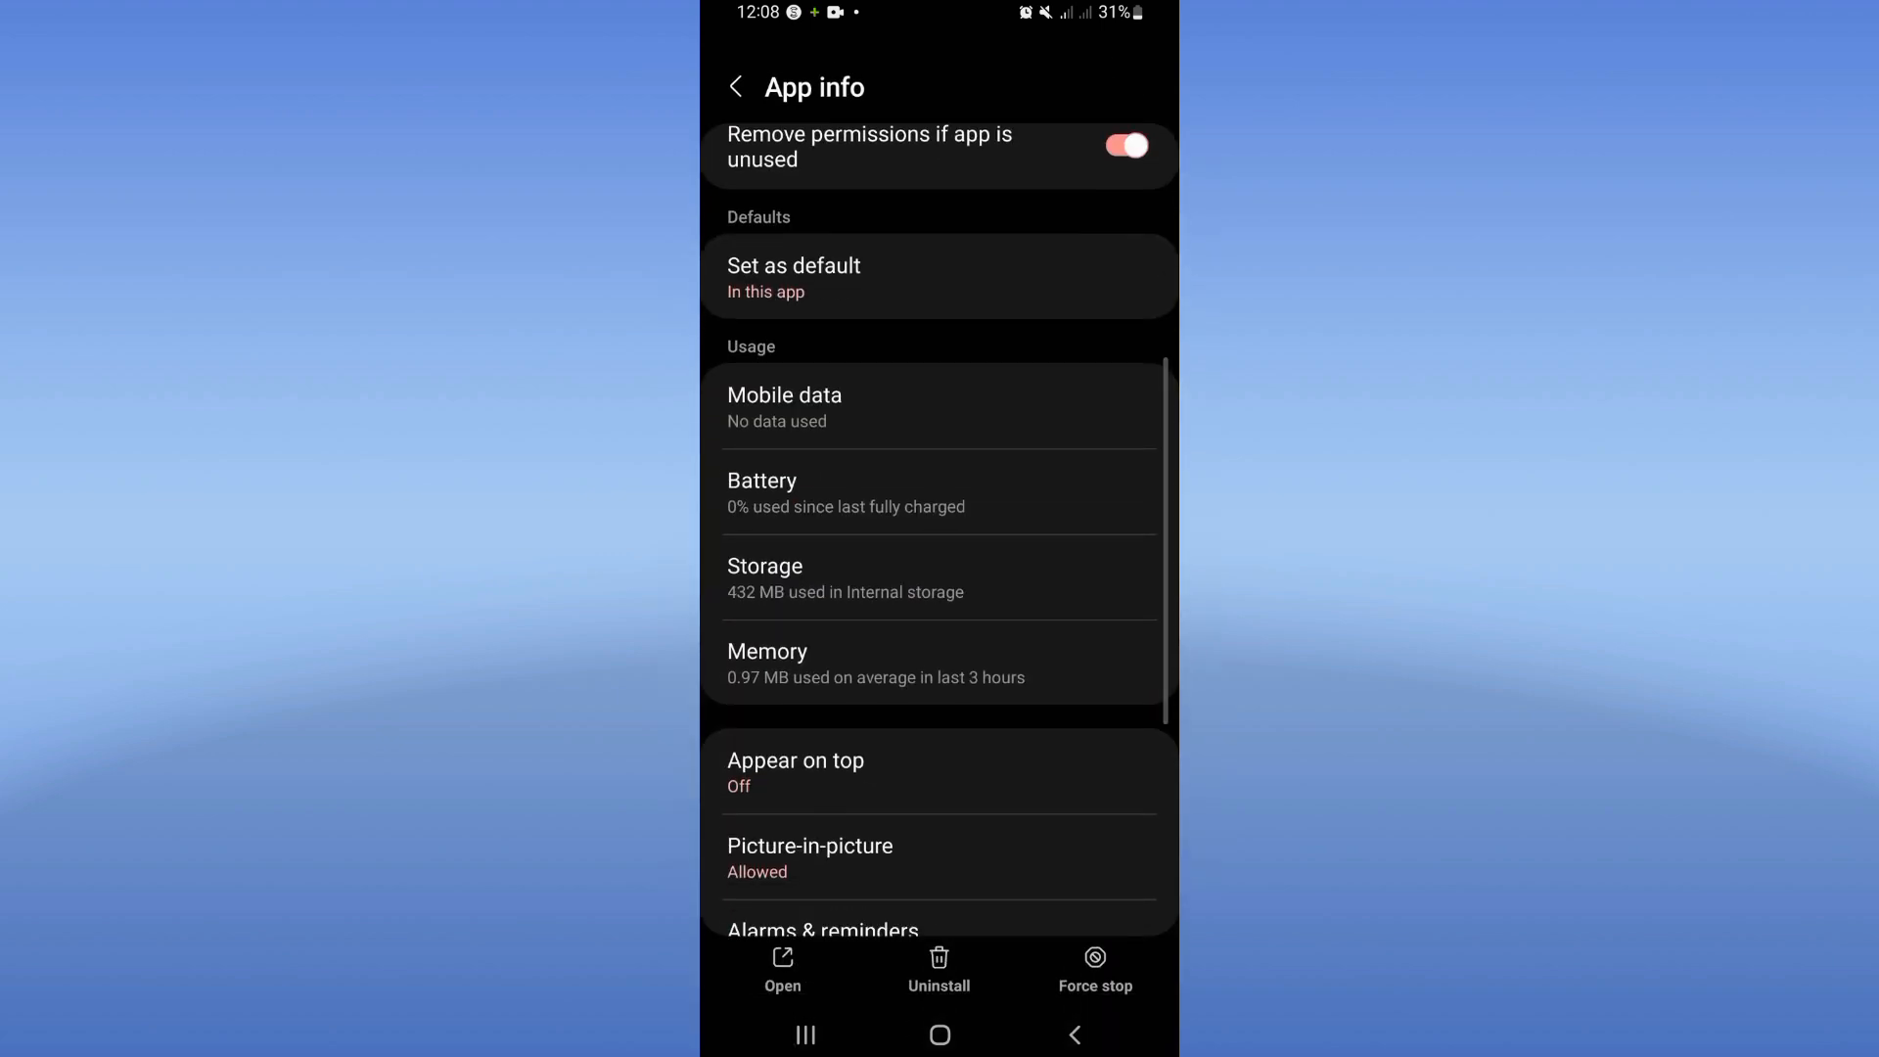
{"action": "left_click", "coordinate": [765, 577]}
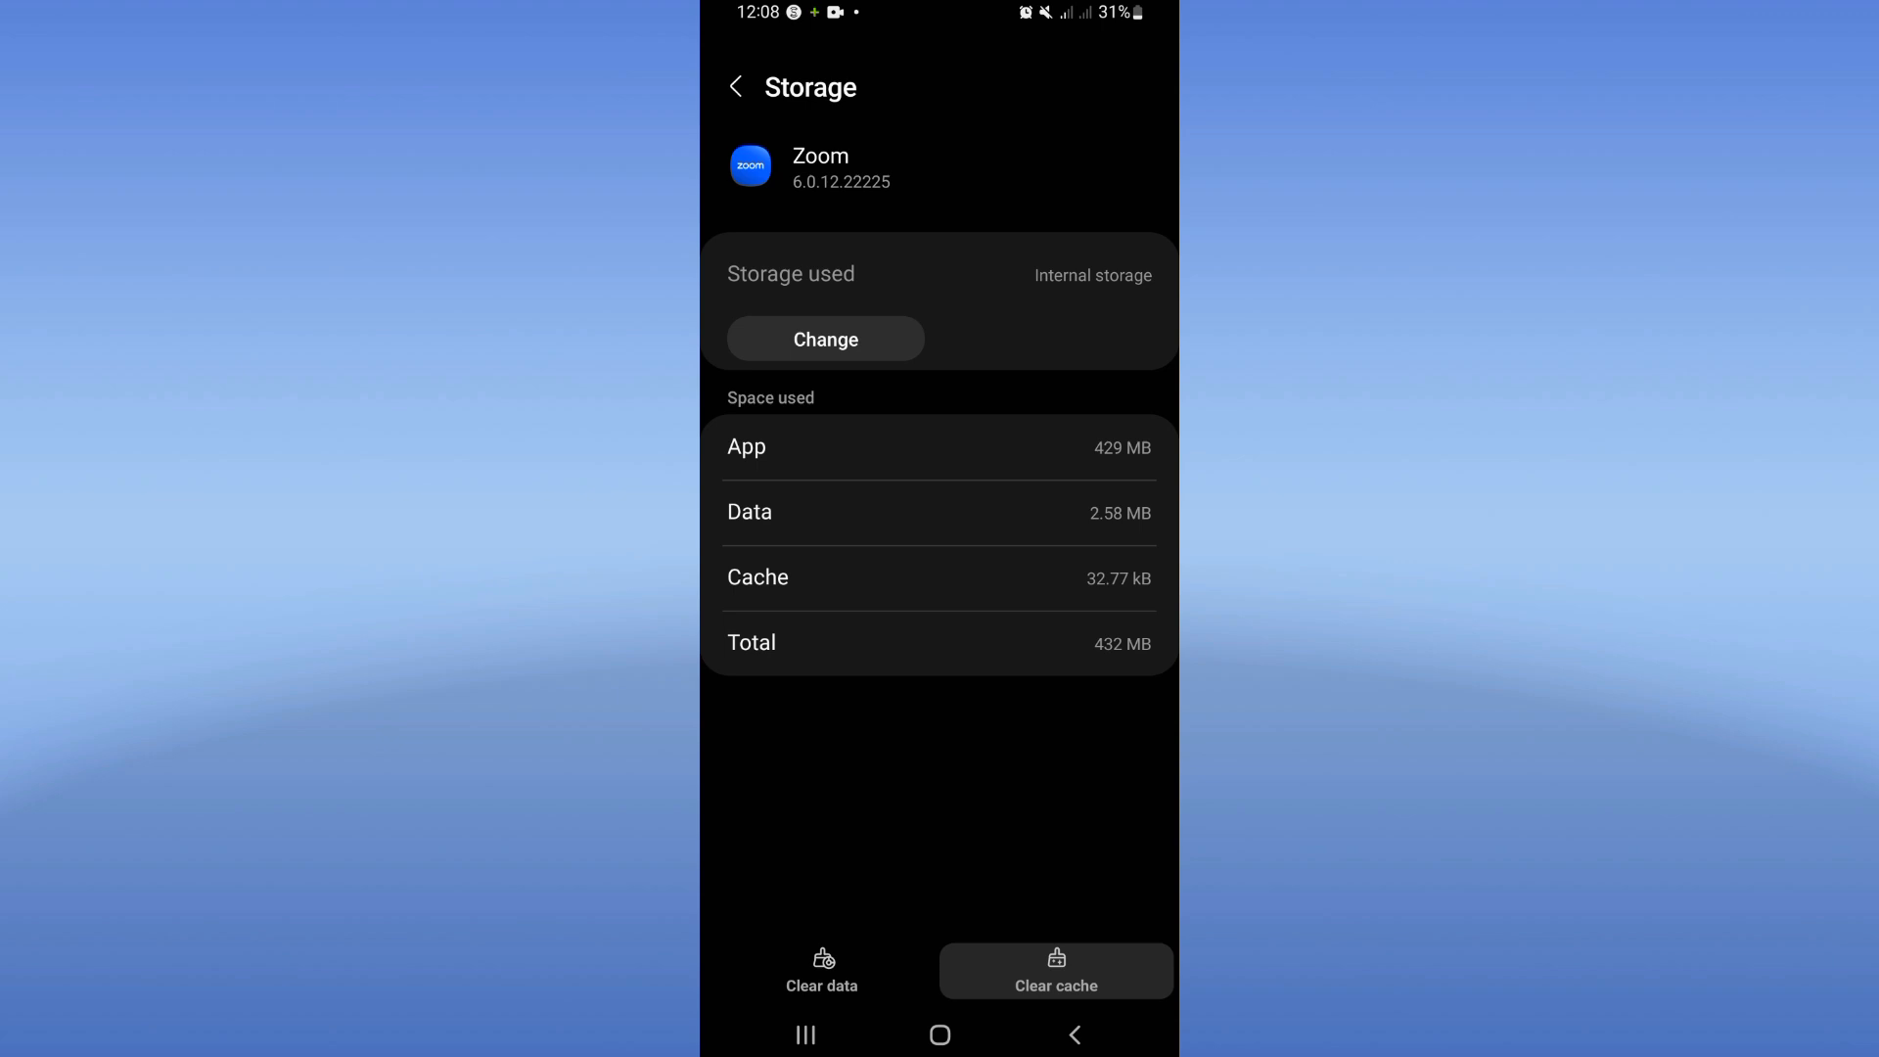
{"action": "left_click", "coordinate": [736, 86]}
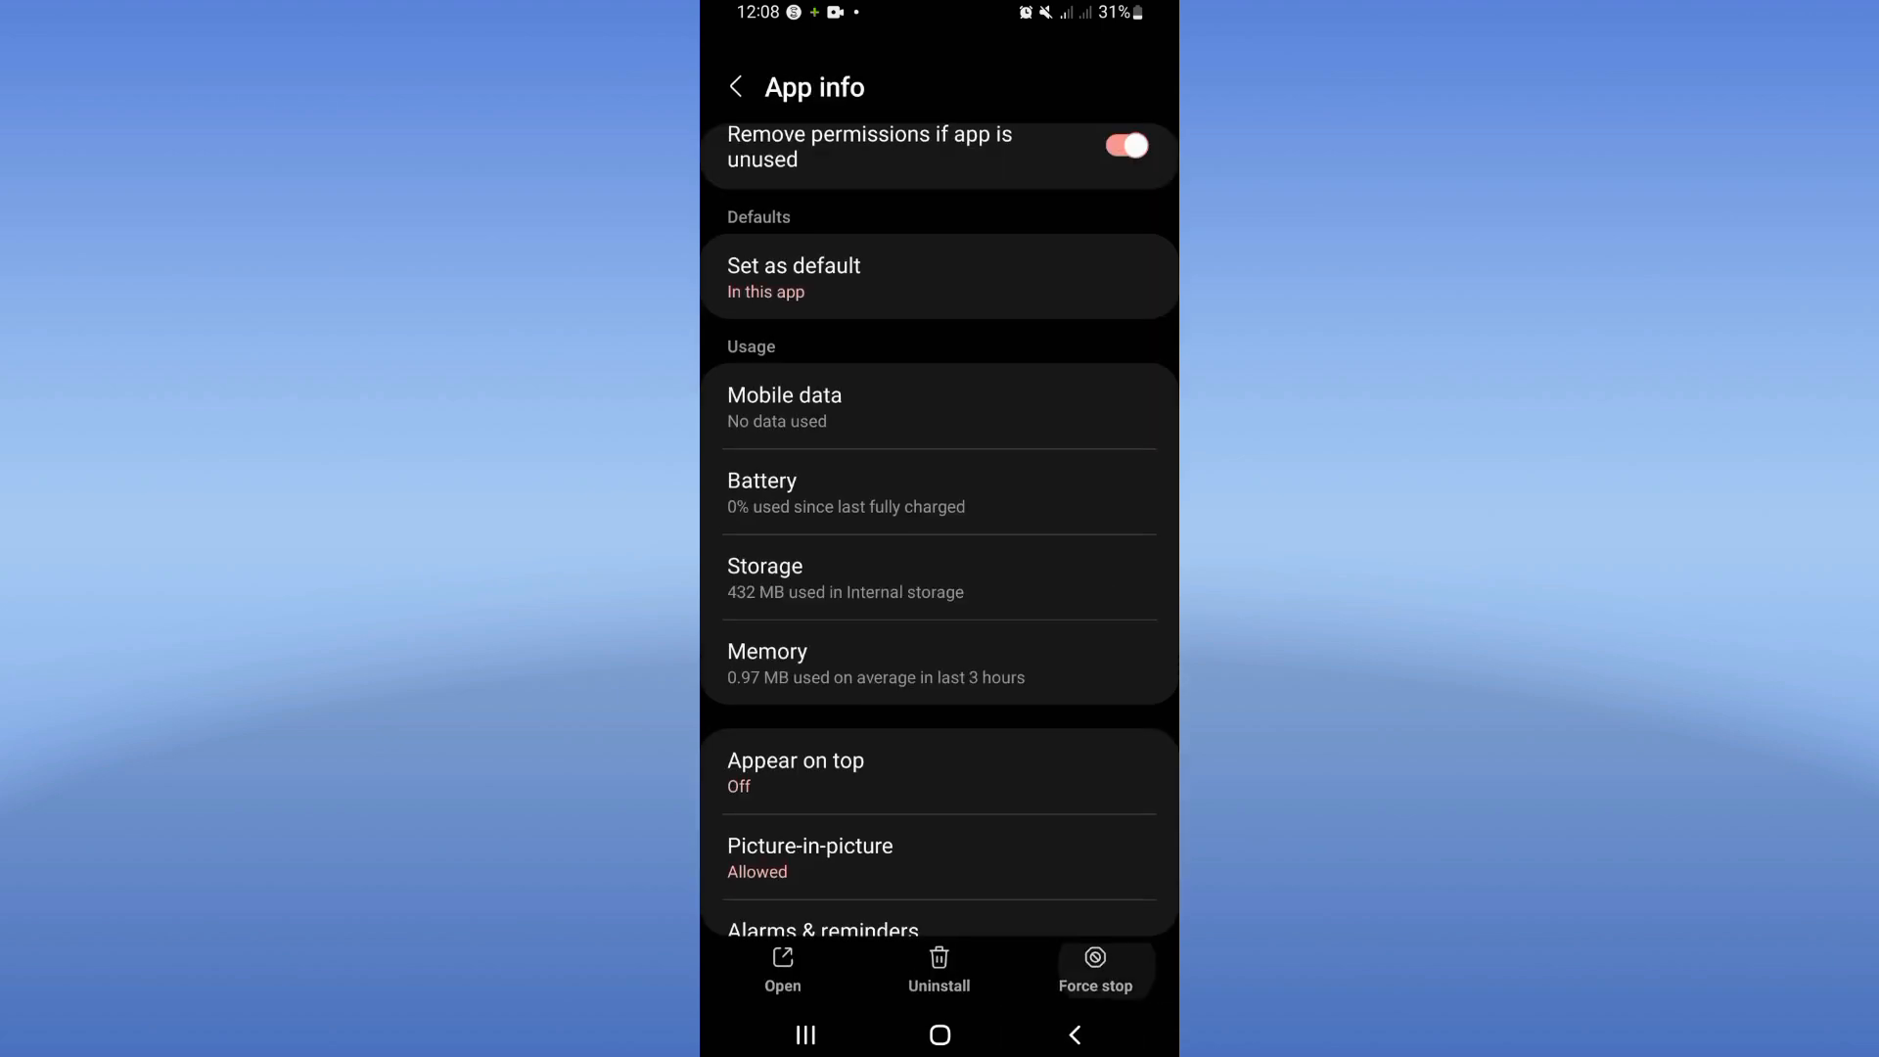
- Force-stop the Zoom app and confirm the stop
{"action": "left_click", "coordinate": [1096, 959]}
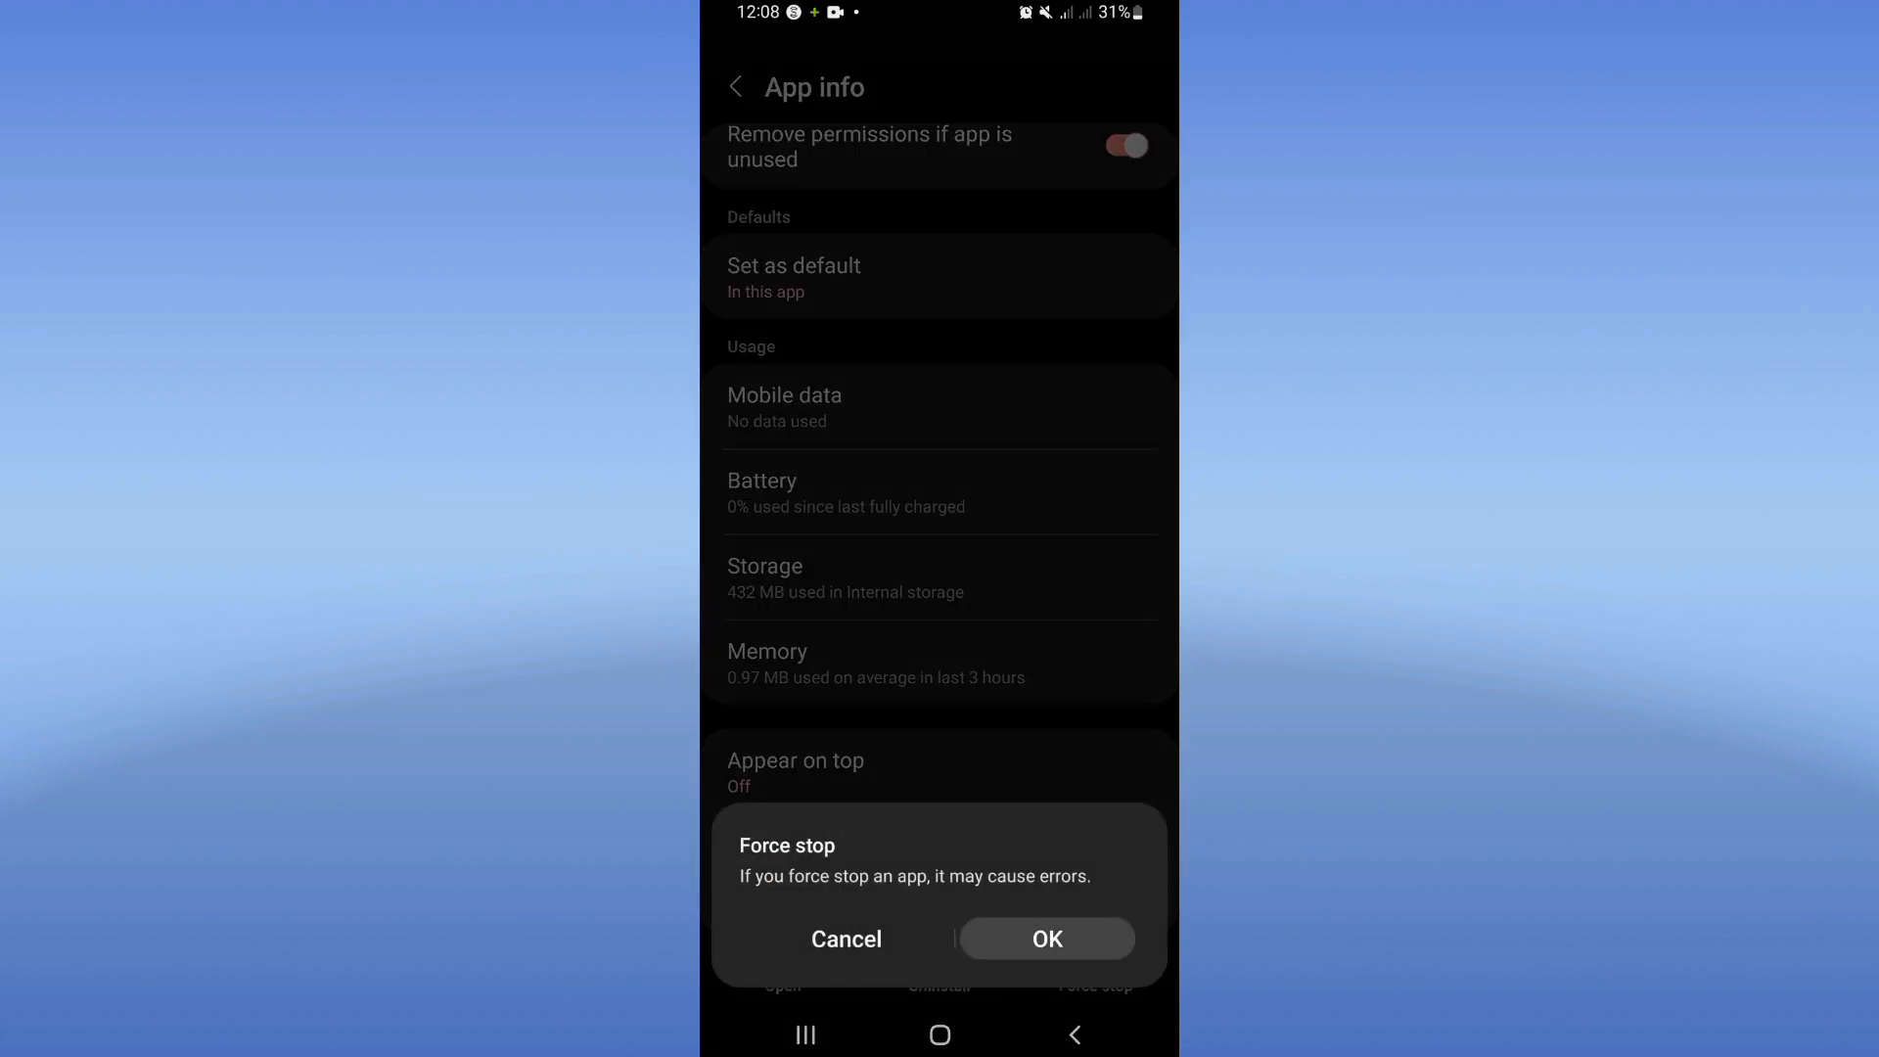
{"action": "left_click", "coordinate": [846, 939]}
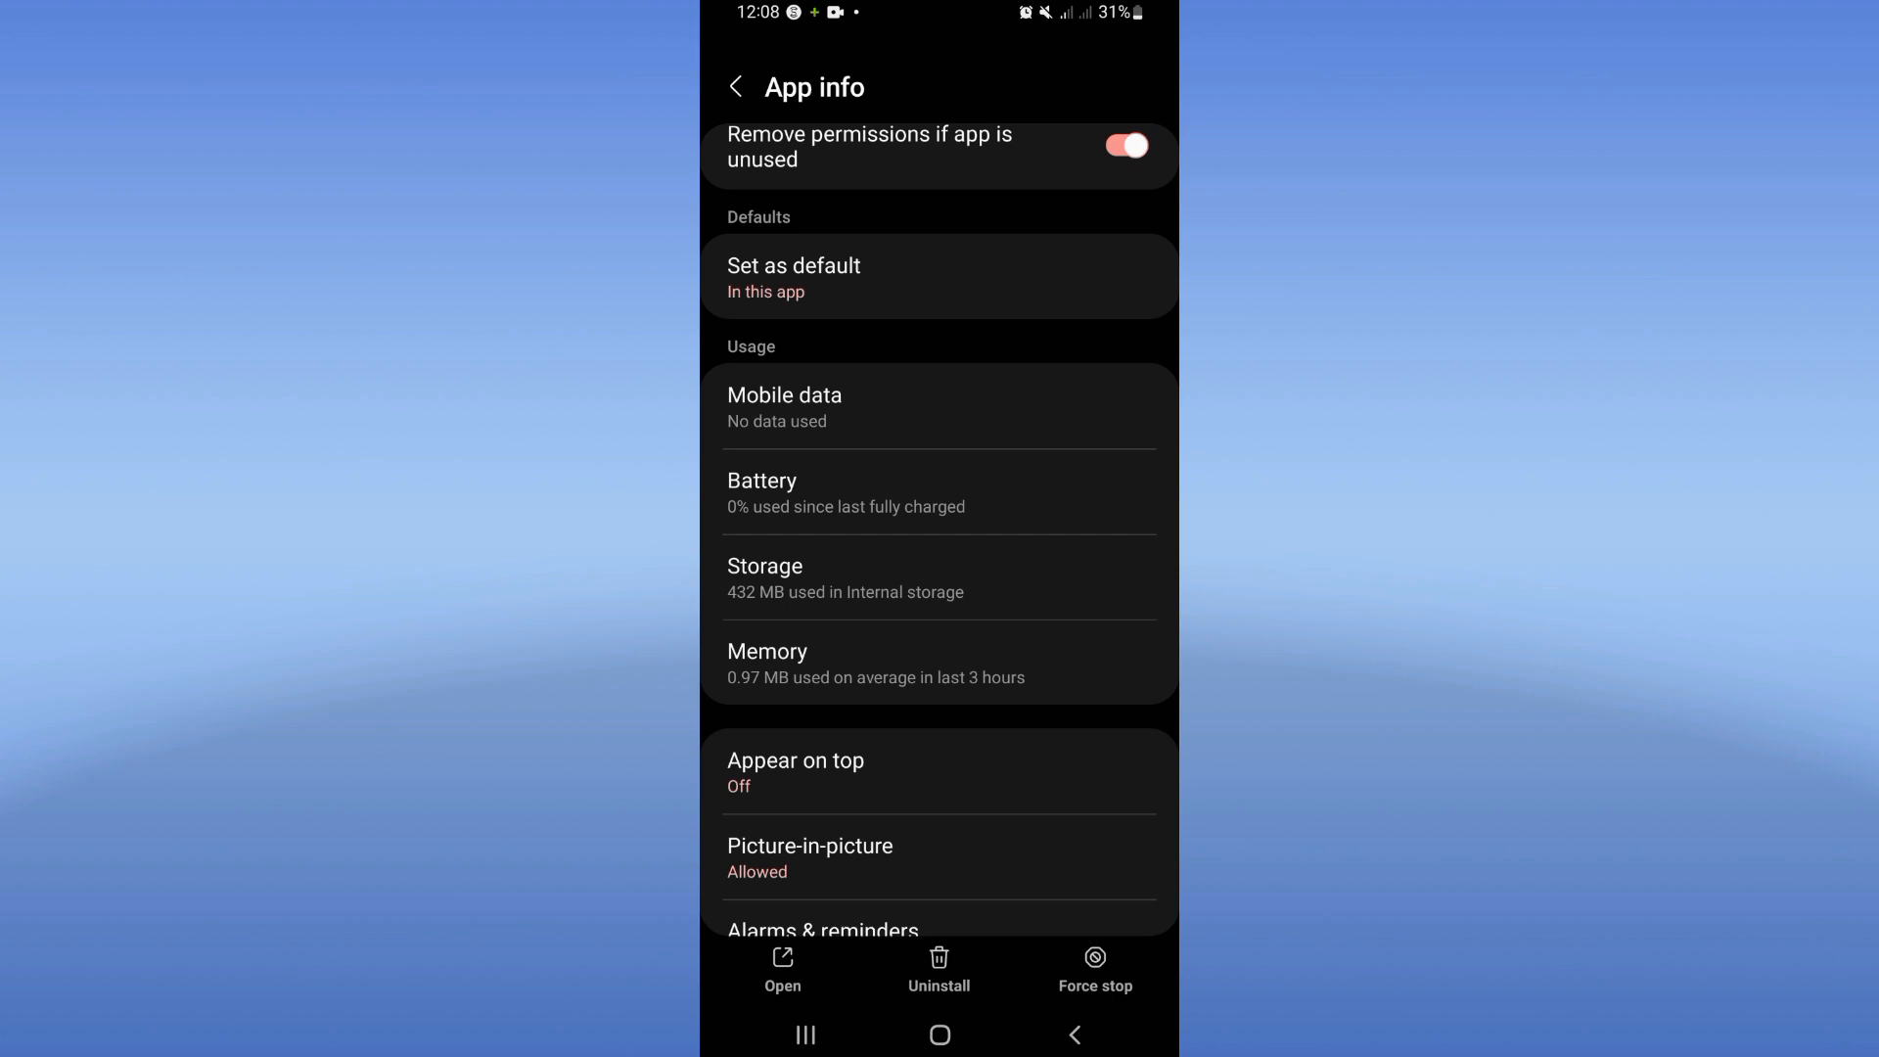